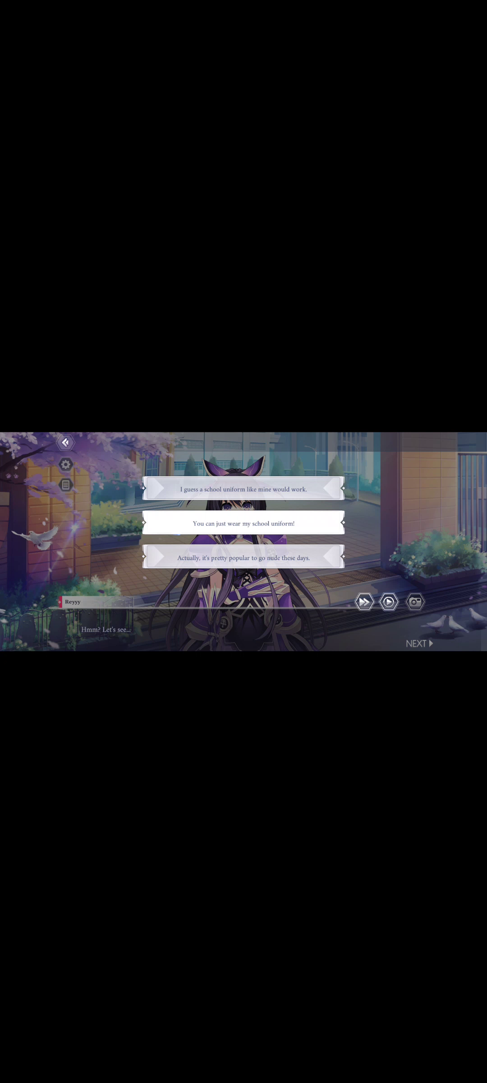
# Choose a reply to Tohka's question about which outfit would work
pyautogui.click(242, 523)
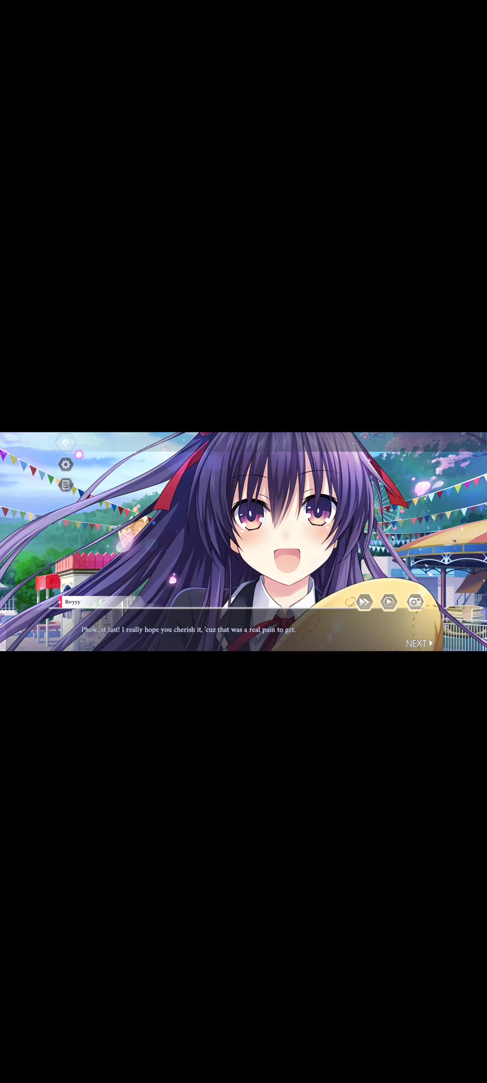
# Read past the line about finally winning the plush from the crane game
pyautogui.click(414, 643)
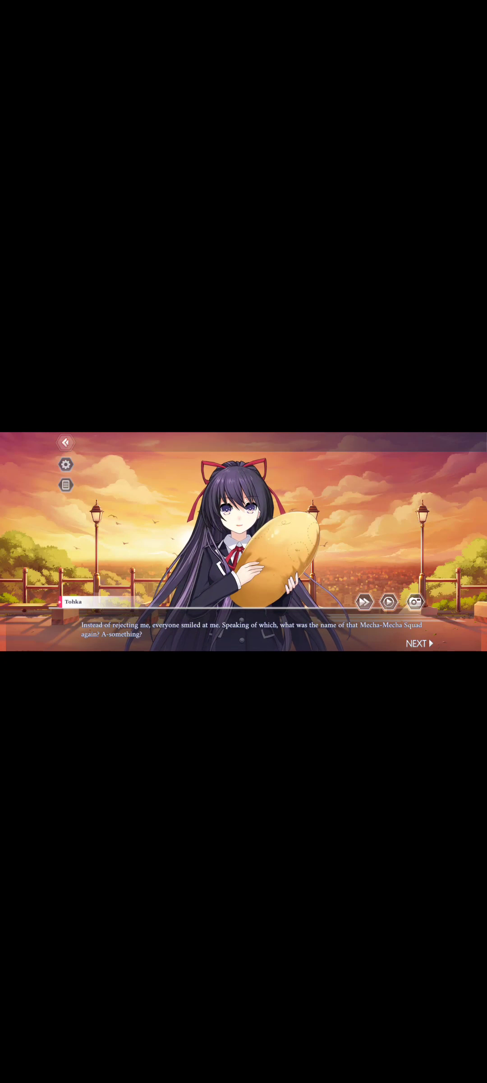
# Advance Tohka's sunset kissing lines to the reassurance that she won't have to worry
pyautogui.click(417, 643)
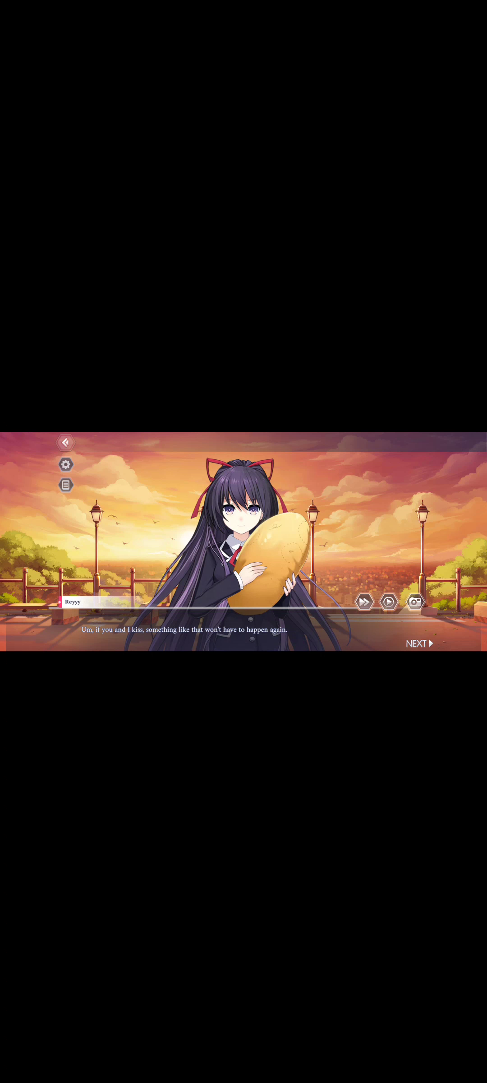
pyautogui.click(415, 643)
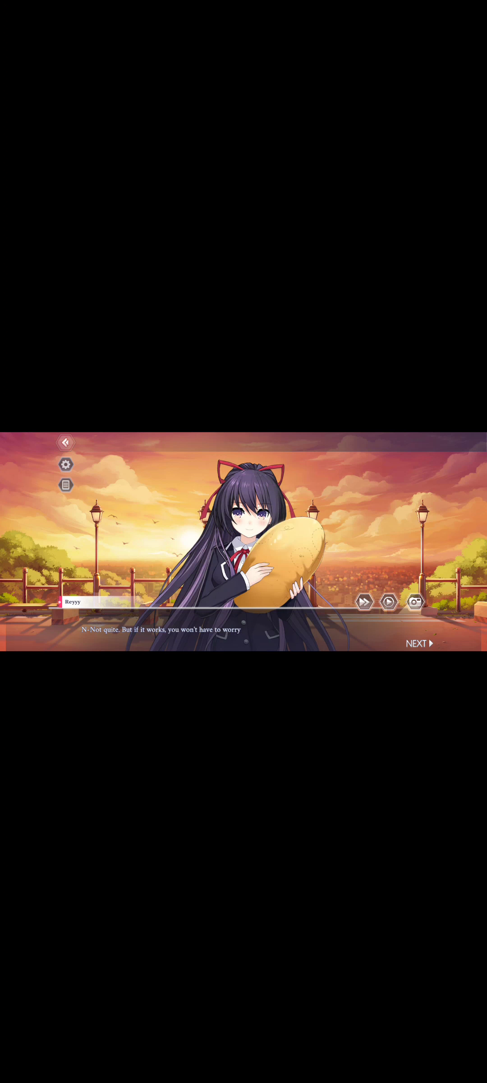